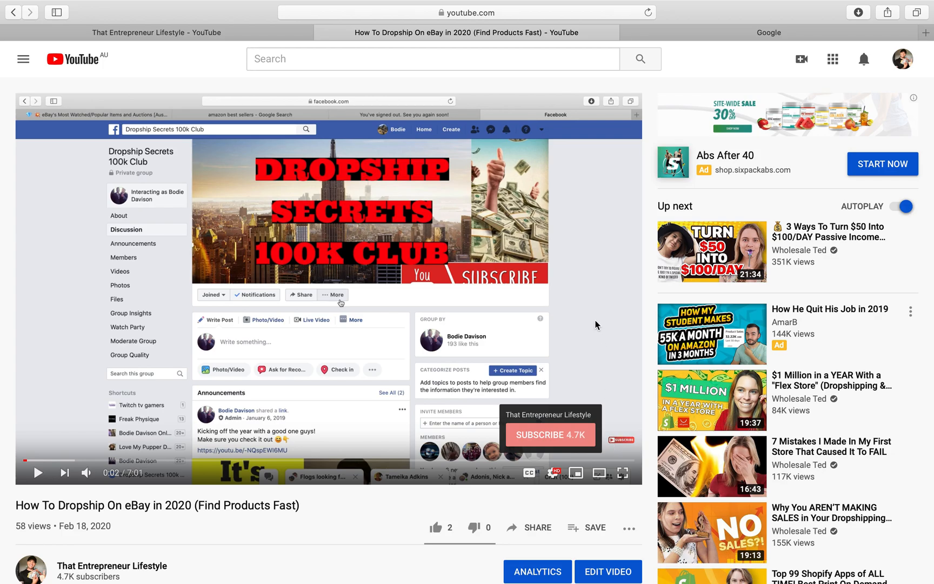
pyautogui.moveTo(623, 445)
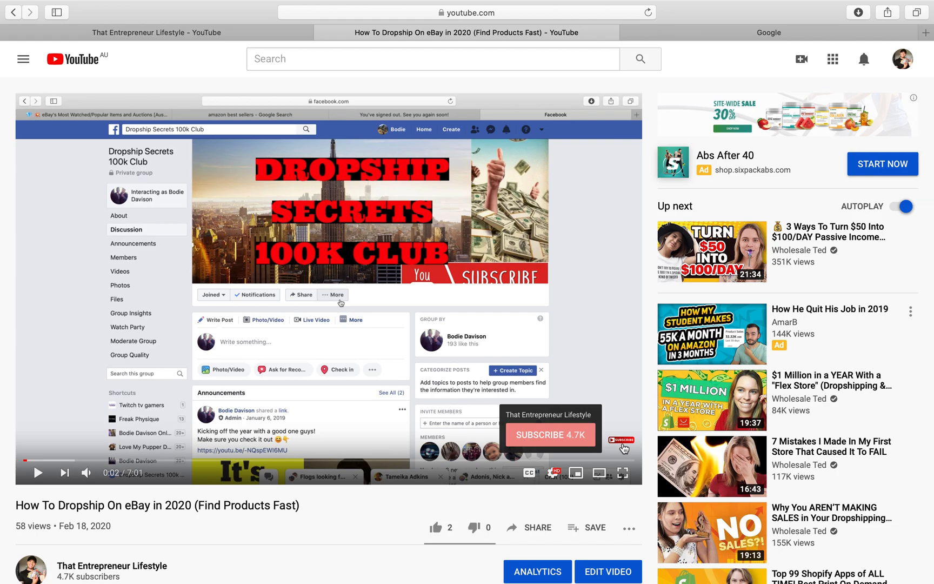
pyautogui.moveTo(801, 23)
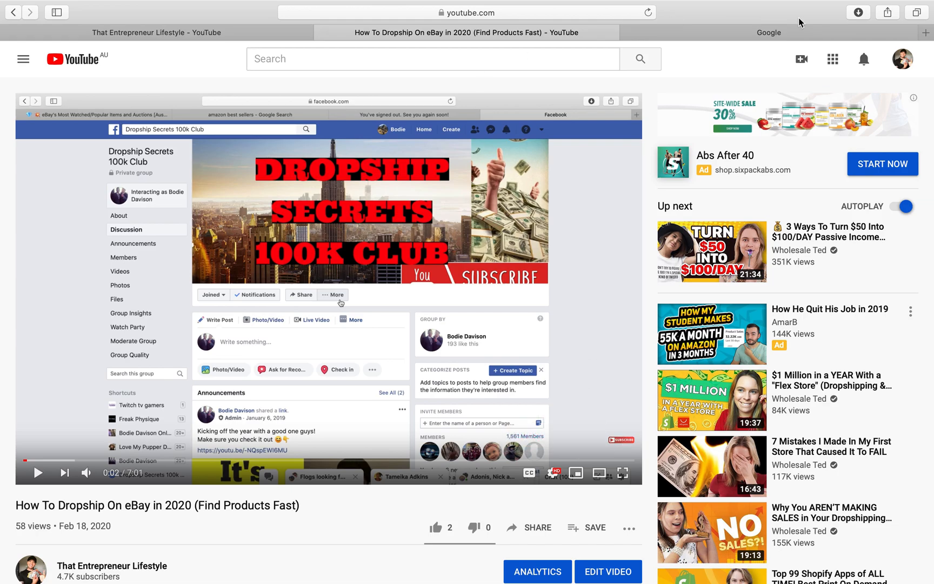
# Step: Search Google for 'subscribe button' and show the image results
pyautogui.click(768, 33)
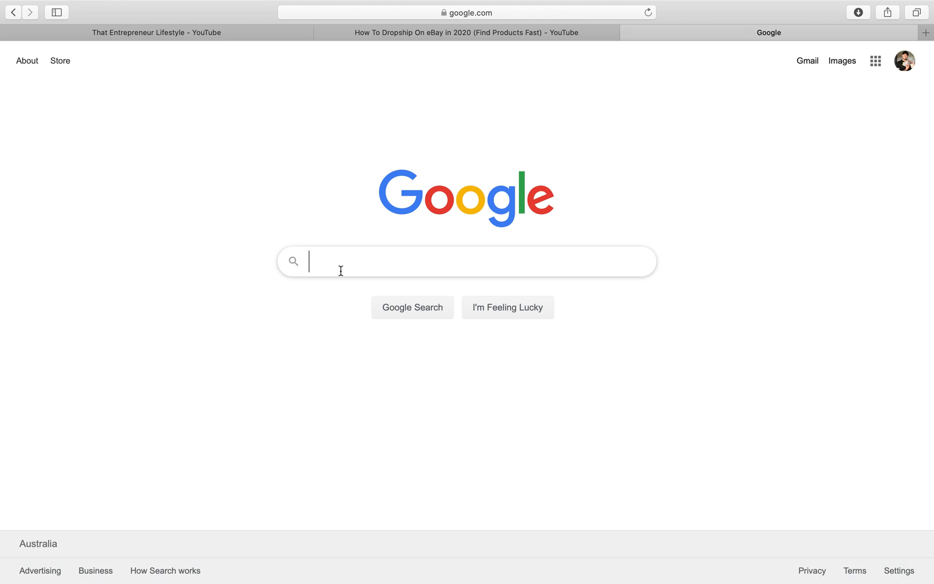
pyautogui.write('subscribe button')
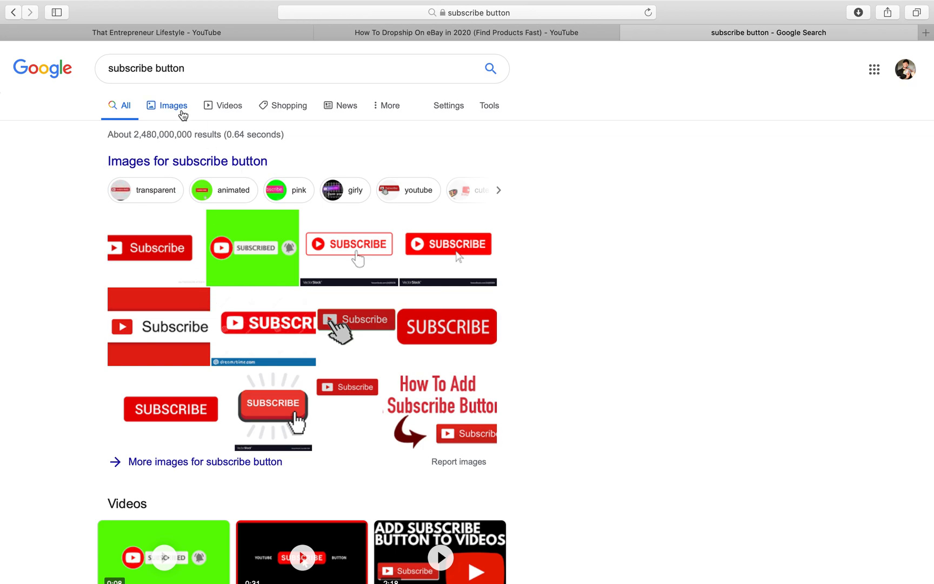
pyautogui.click(173, 105)
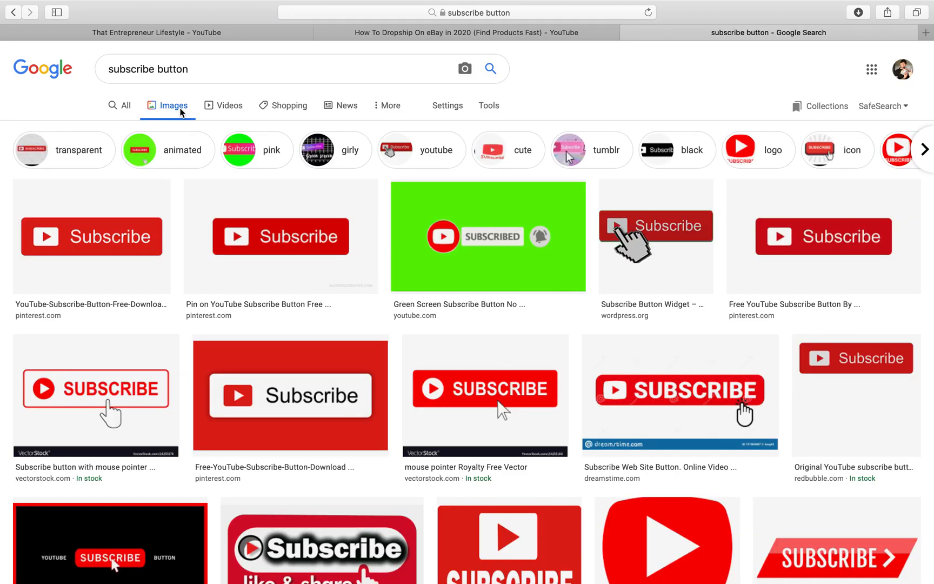
pyautogui.moveTo(466, 135)
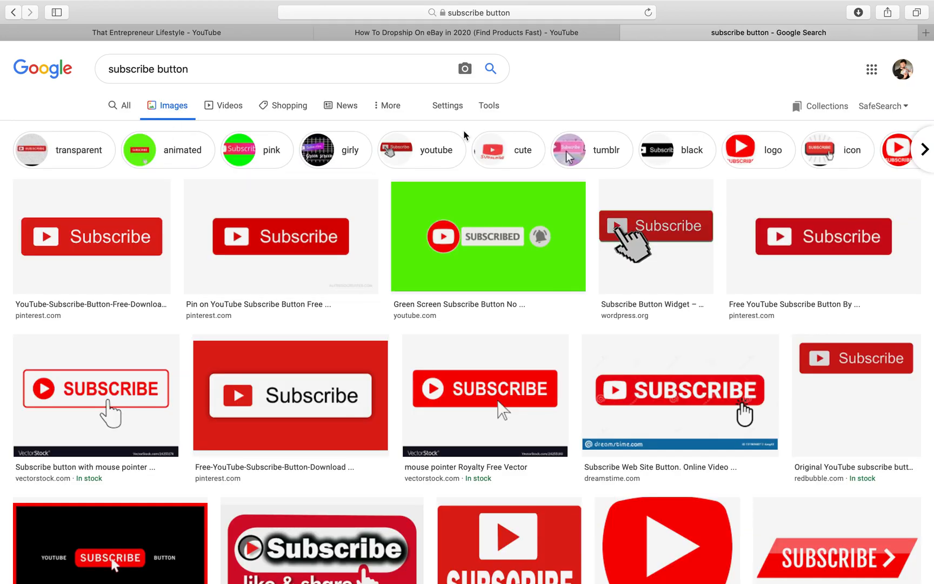
# Step: Filter the image results by Color to Transparent only
pyautogui.click(488, 105)
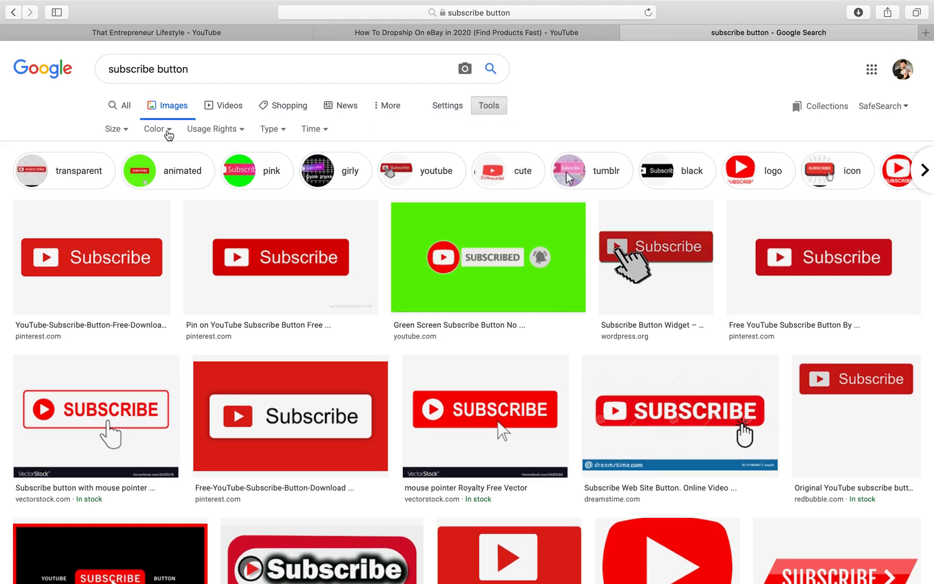
pyautogui.click(158, 129)
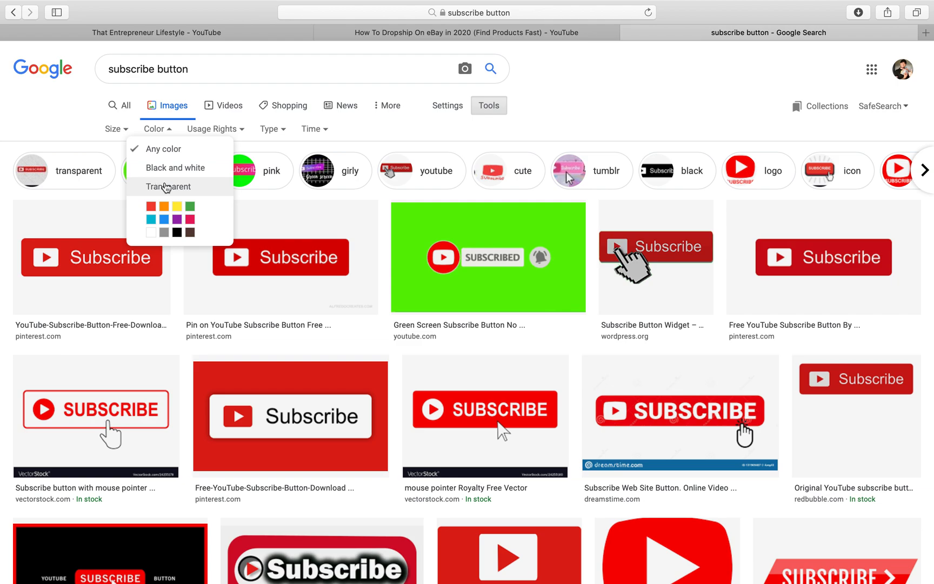
pyautogui.click(169, 186)
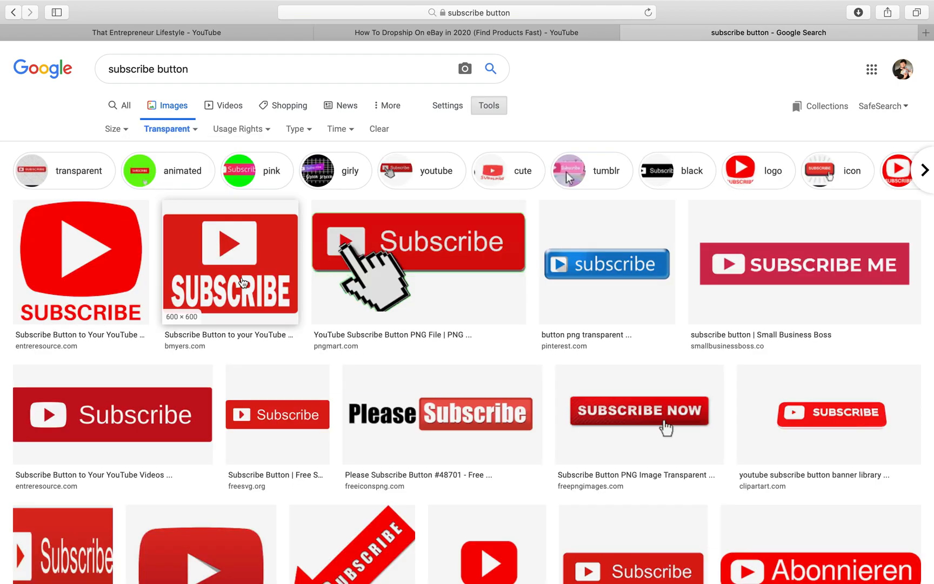
pyautogui.moveTo(435, 279)
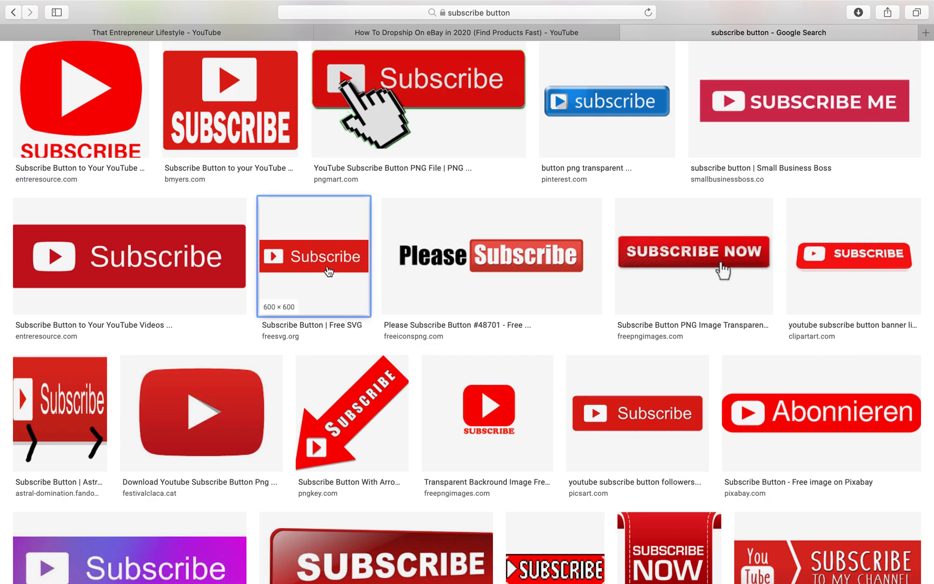
# Step: Preview the Free SVG and Please Subscribe images, then scroll through more results
pyautogui.click(314, 256)
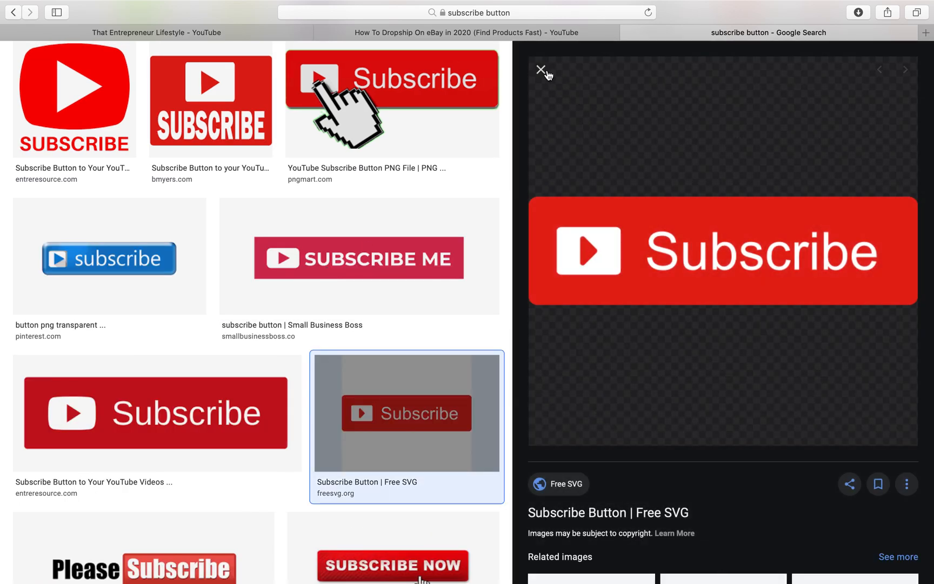
pyautogui.click(142, 502)
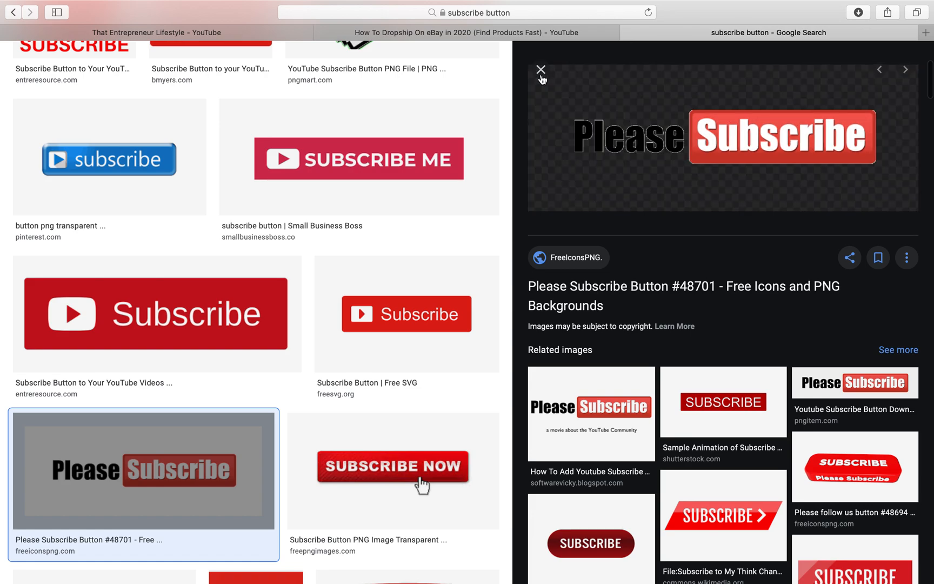
pyautogui.moveTo(545, 70)
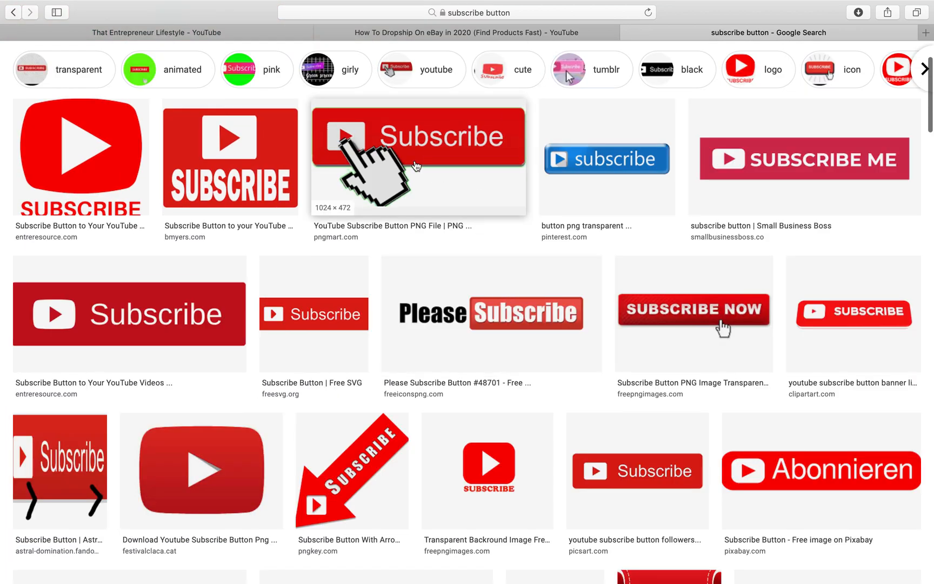
pyautogui.scroll(-3)
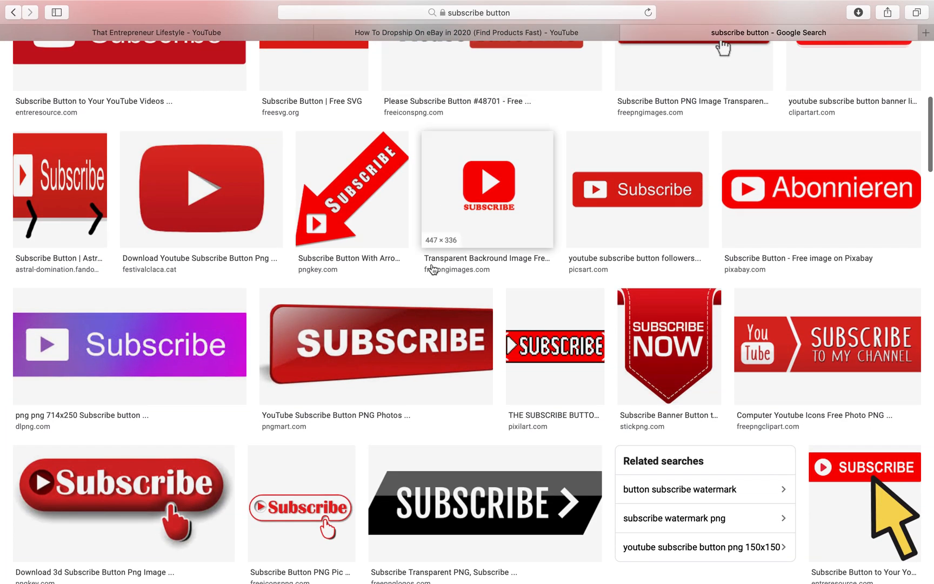
pyautogui.scroll(-3)
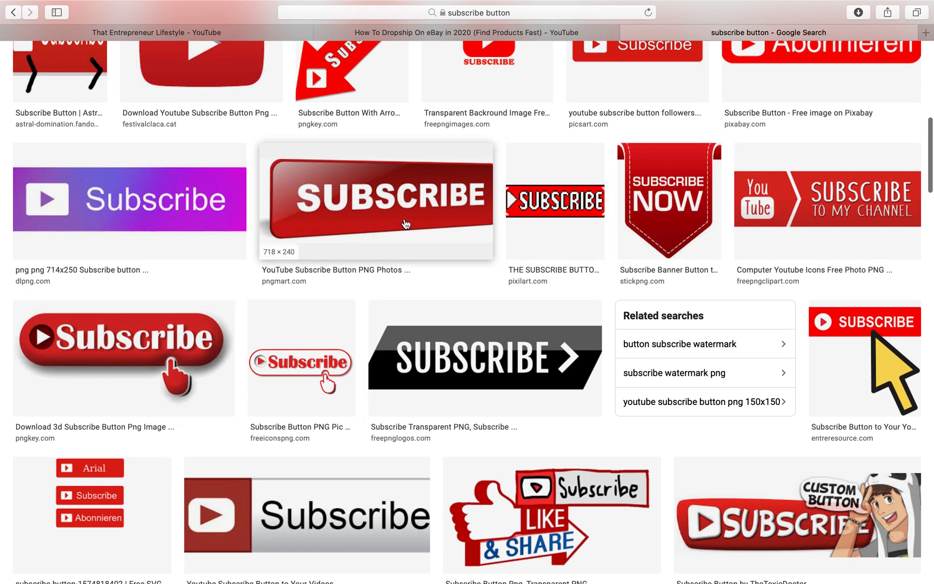
pyautogui.scroll(-3)
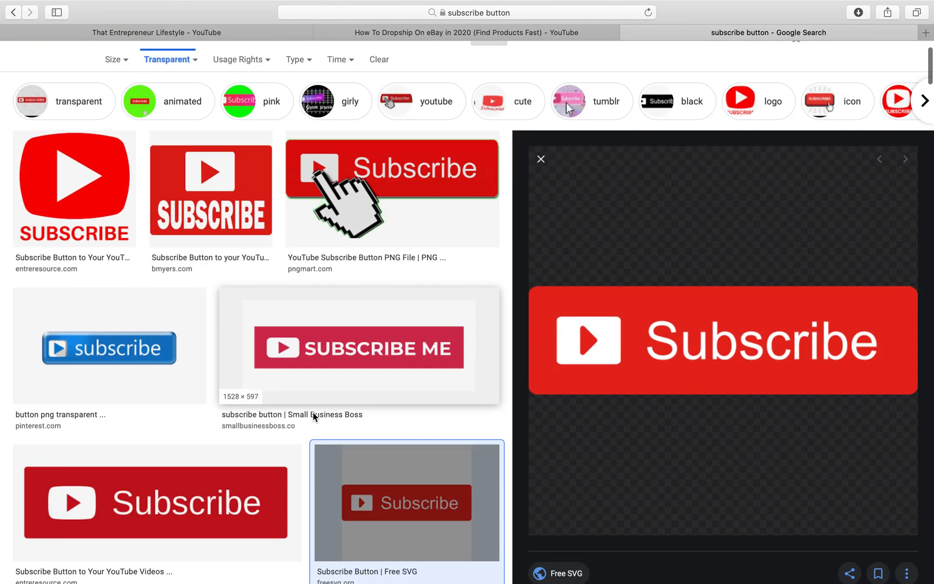
pyautogui.scroll(-3)
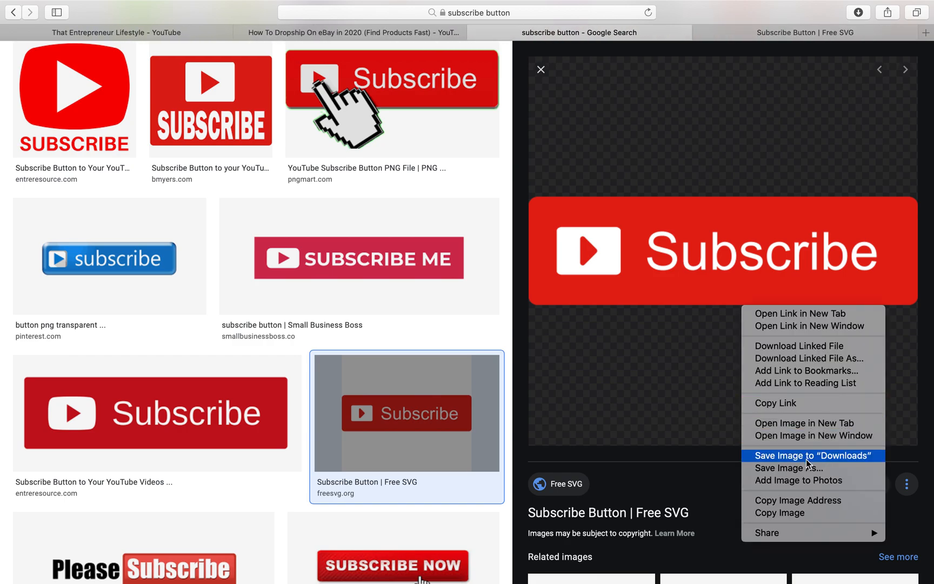
# Step: Save the red button image as 'Subscribe' on the Desktop
pyautogui.click(792, 467)
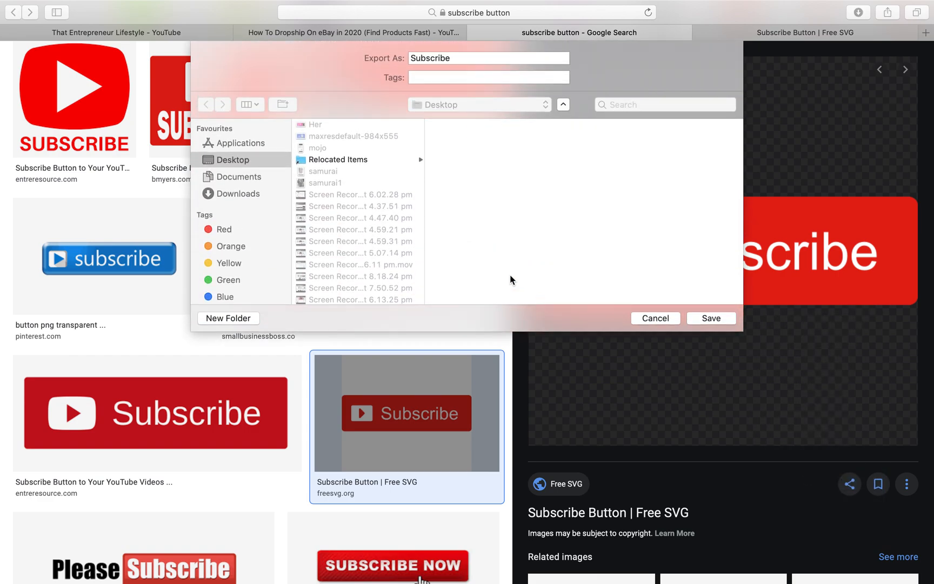
pyautogui.click(488, 57)
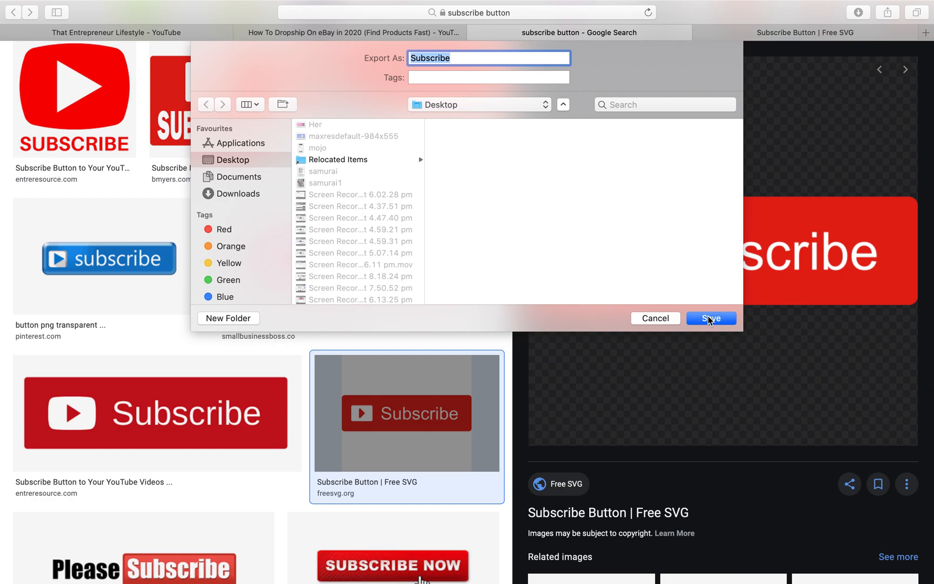
pyautogui.click(710, 318)
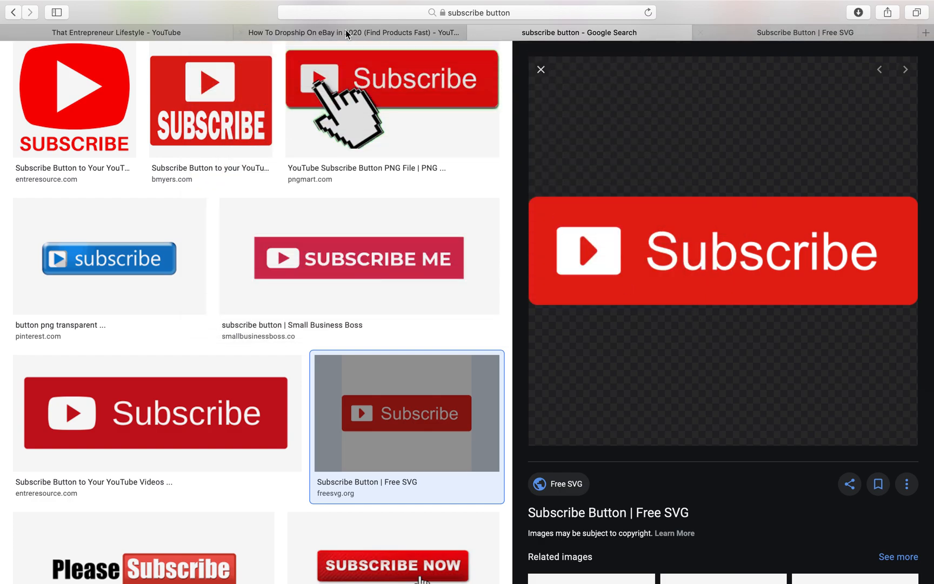
# Step: From the channel's YouTube tab, open YouTube Studio via the profile avatar menu
pyautogui.click(115, 33)
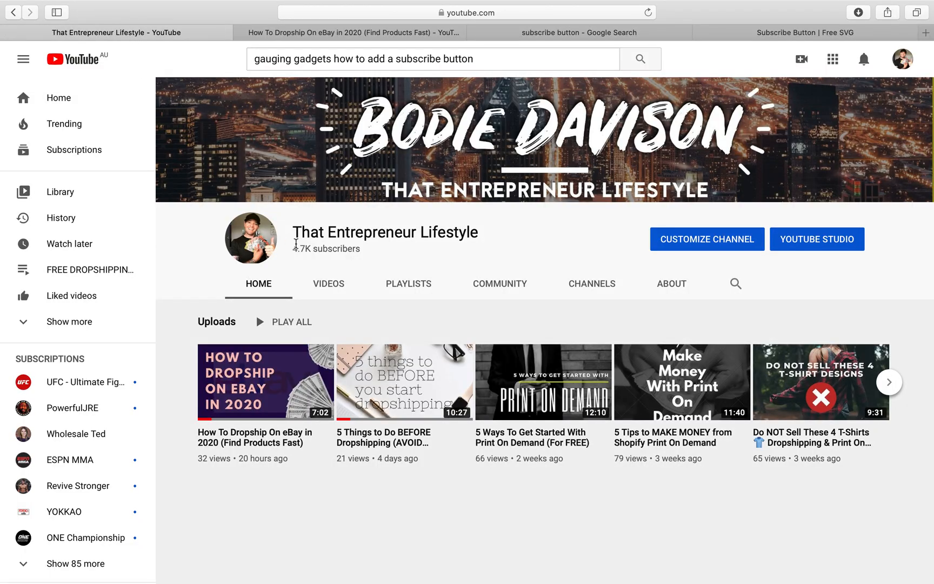
pyautogui.moveTo(875, 52)
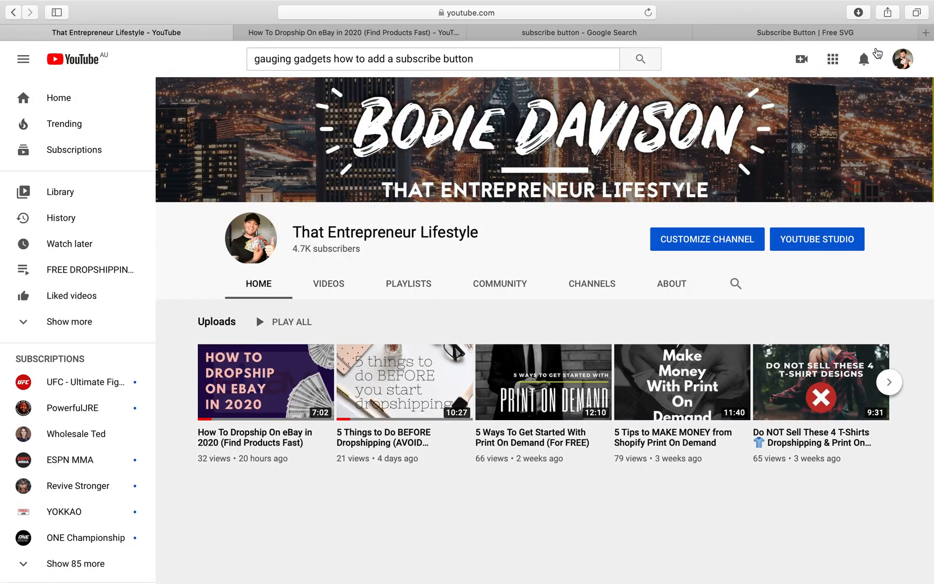
pyautogui.click(906, 59)
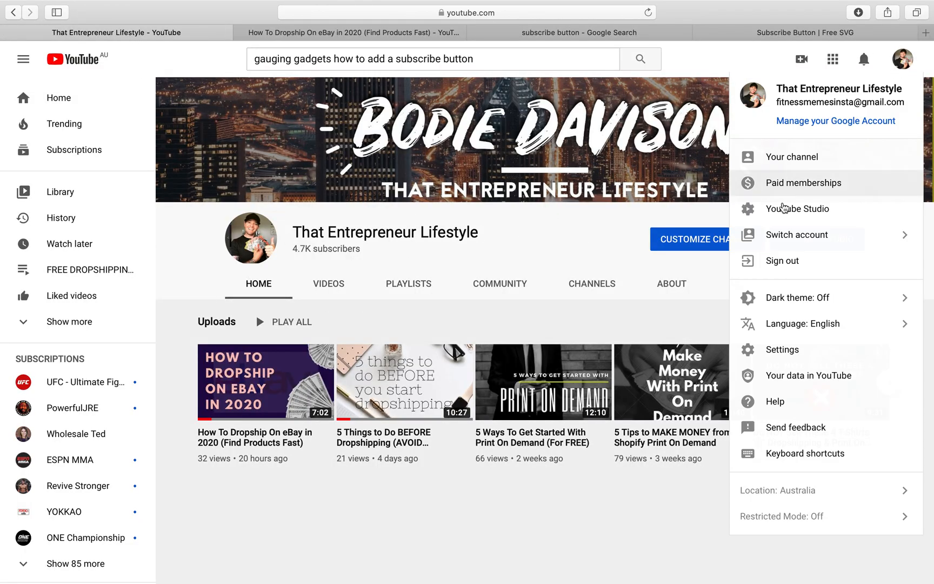
pyautogui.moveTo(797, 208)
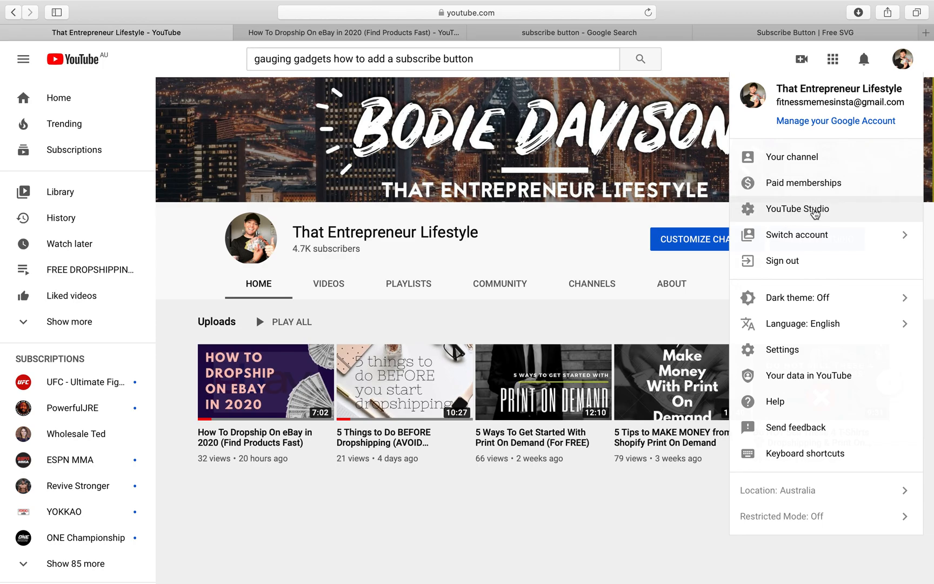
pyautogui.click(797, 208)
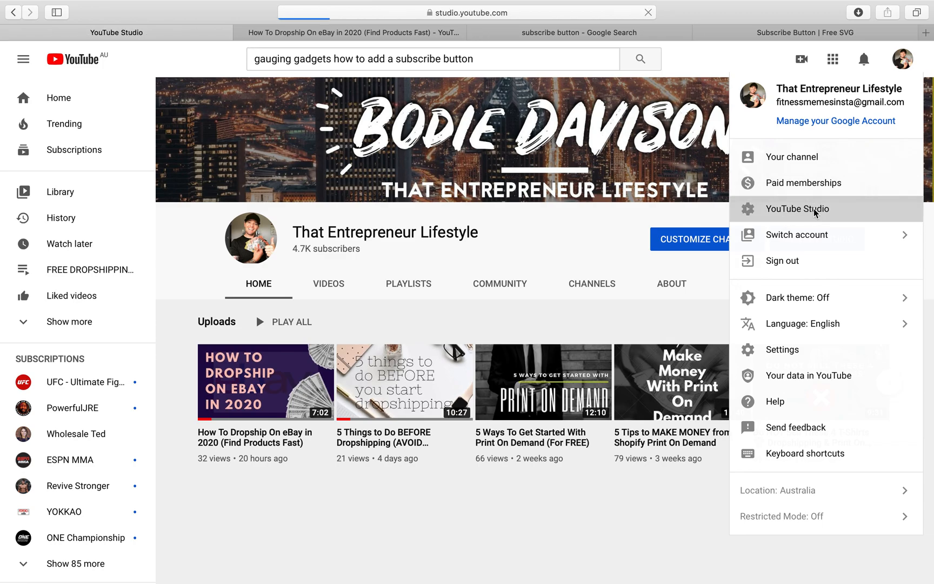
pyautogui.click(798, 208)
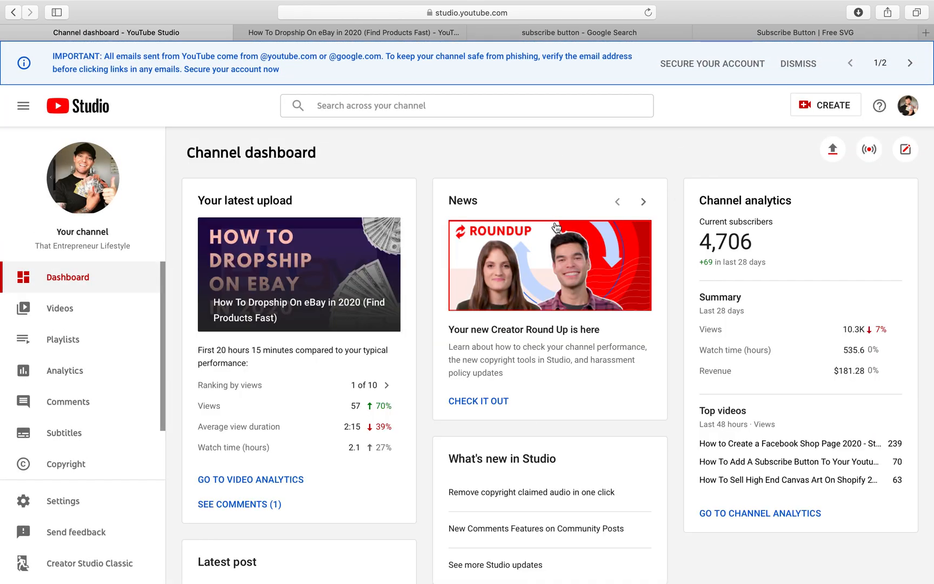
pyautogui.moveTo(170, 300)
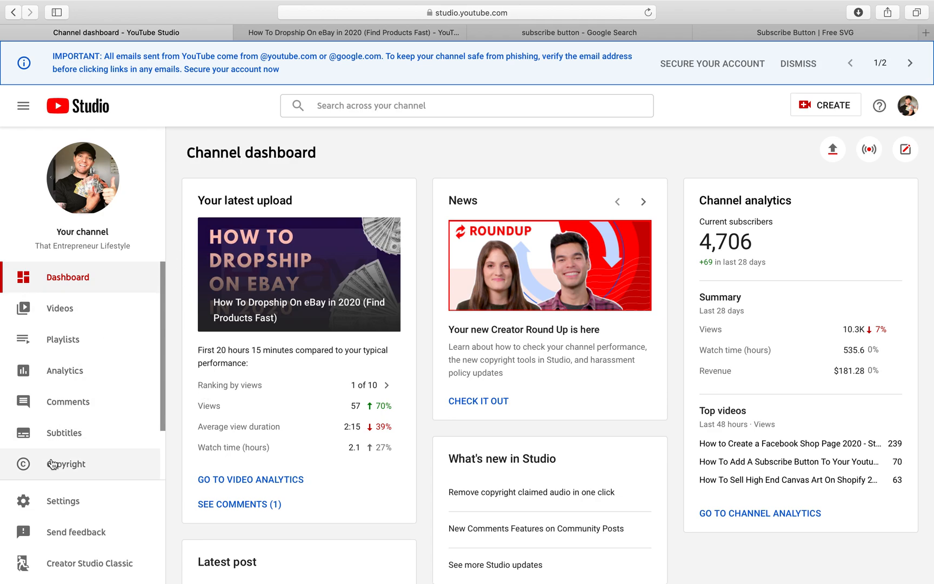
pyautogui.moveTo(70, 506)
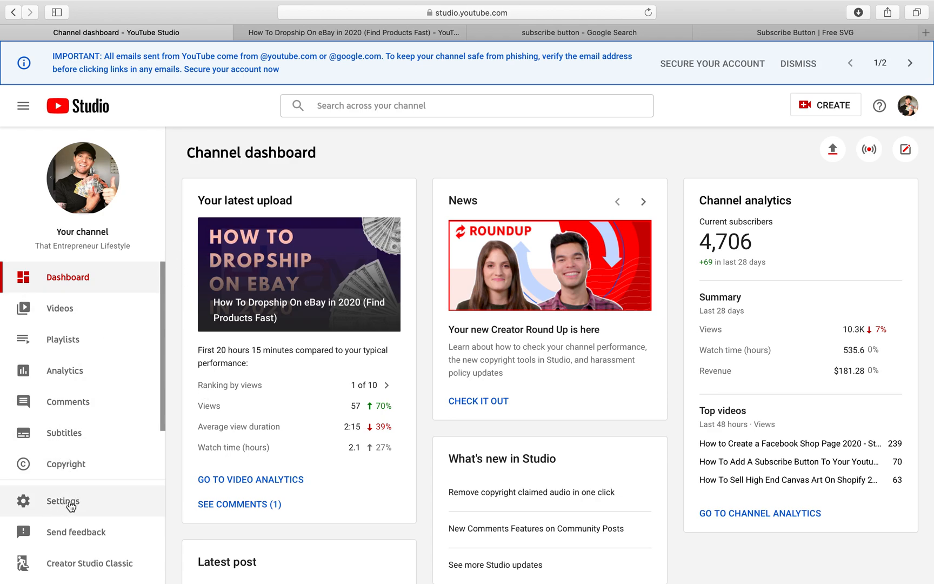
# Step: Open Studio Settings and go to the Channel section's basic info
pyautogui.click(63, 500)
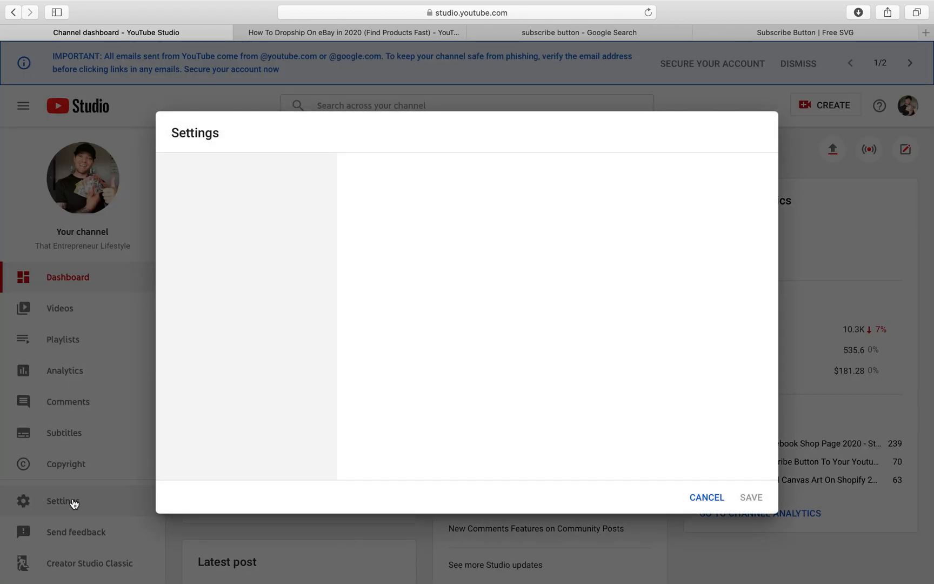
pyautogui.click(63, 500)
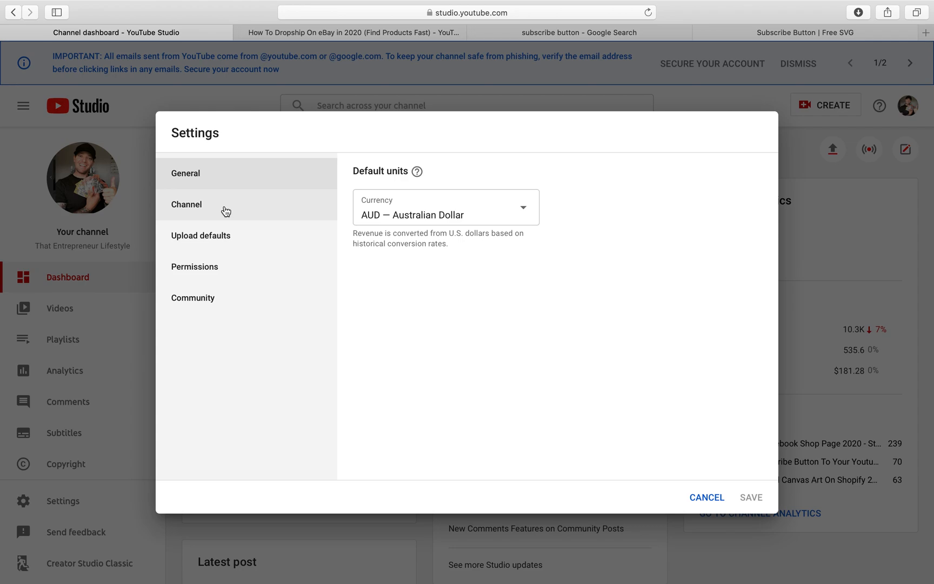
pyautogui.click(186, 204)
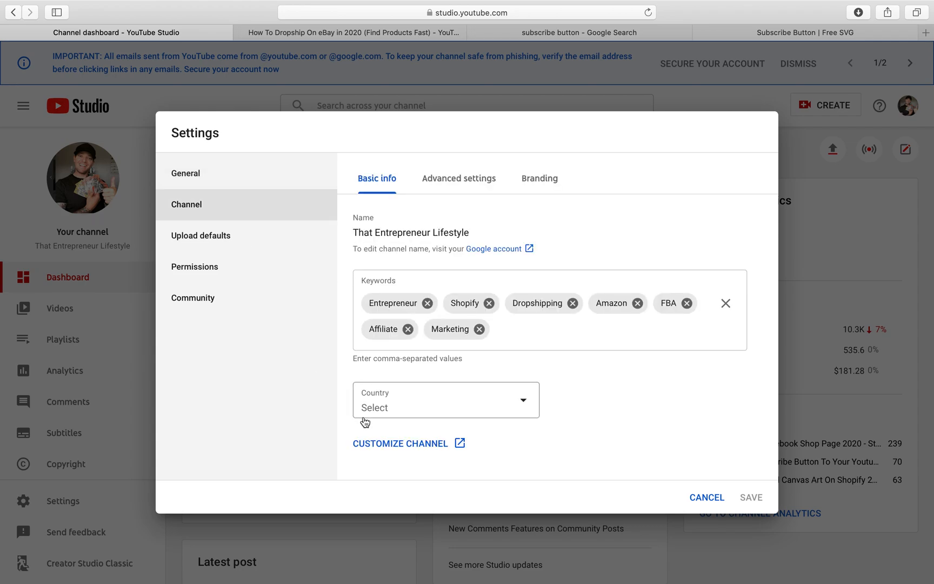
pyautogui.moveTo(499, 190)
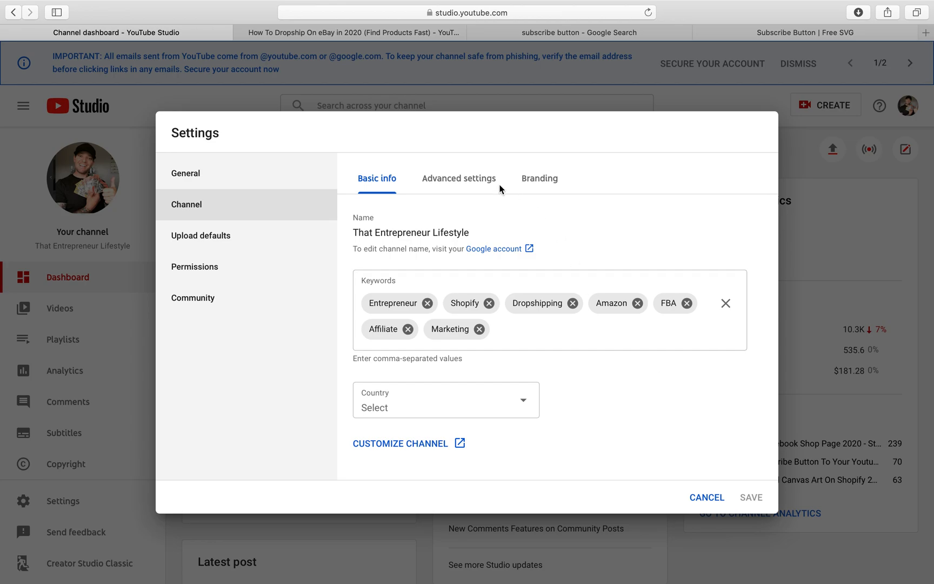
# Step: View the Branding tab's watermark and browse Recents for a replacement, then cancel
pyautogui.click(538, 178)
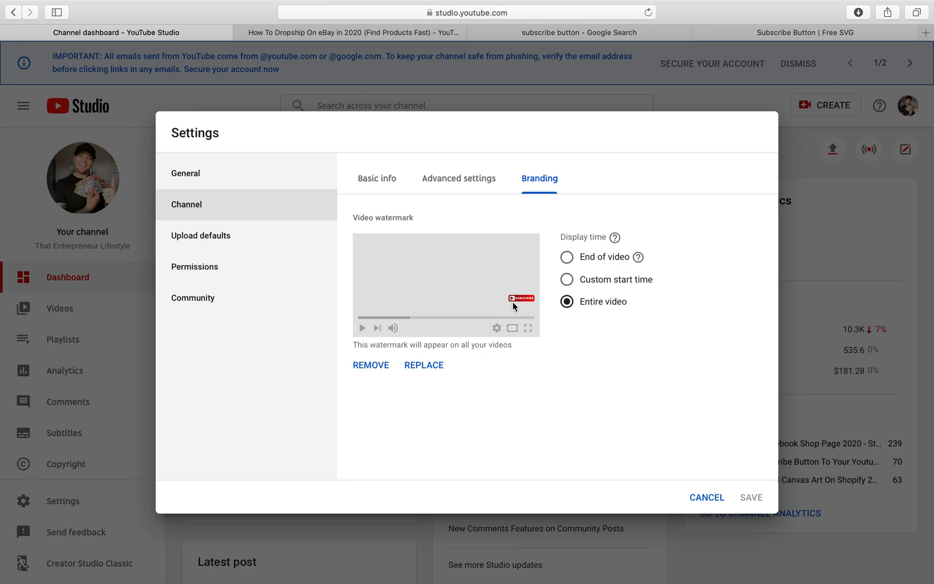
pyautogui.moveTo(523, 305)
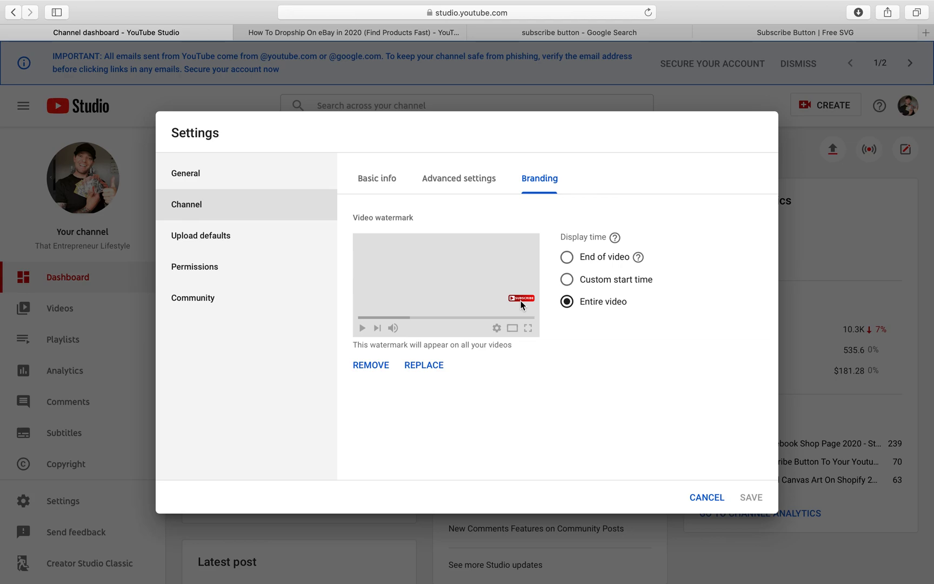
pyautogui.click(424, 364)
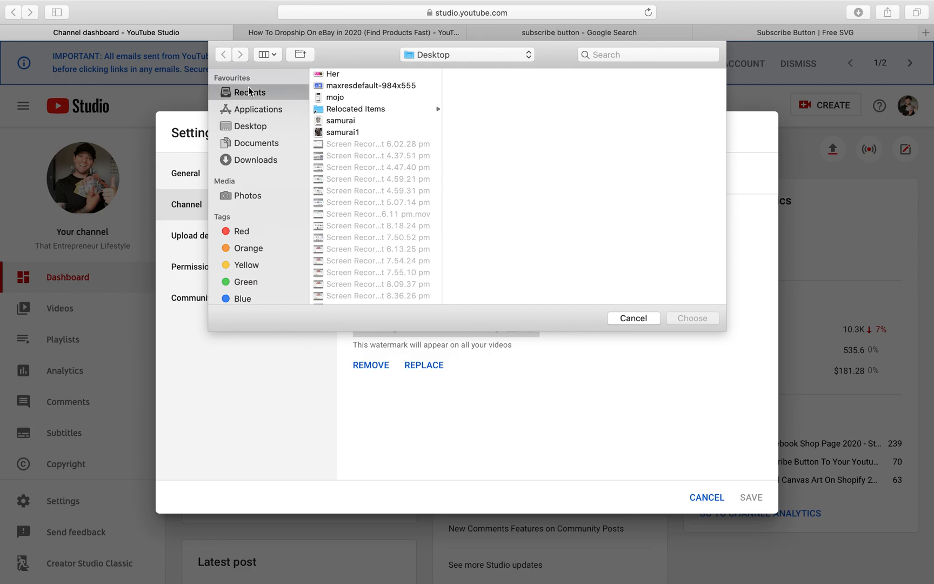
pyautogui.click(249, 92)
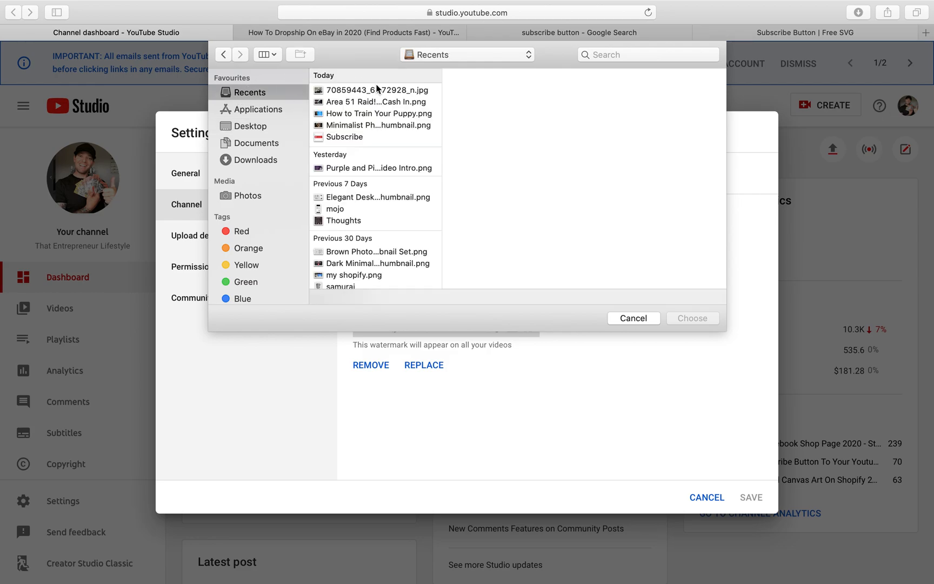
pyautogui.click(343, 136)
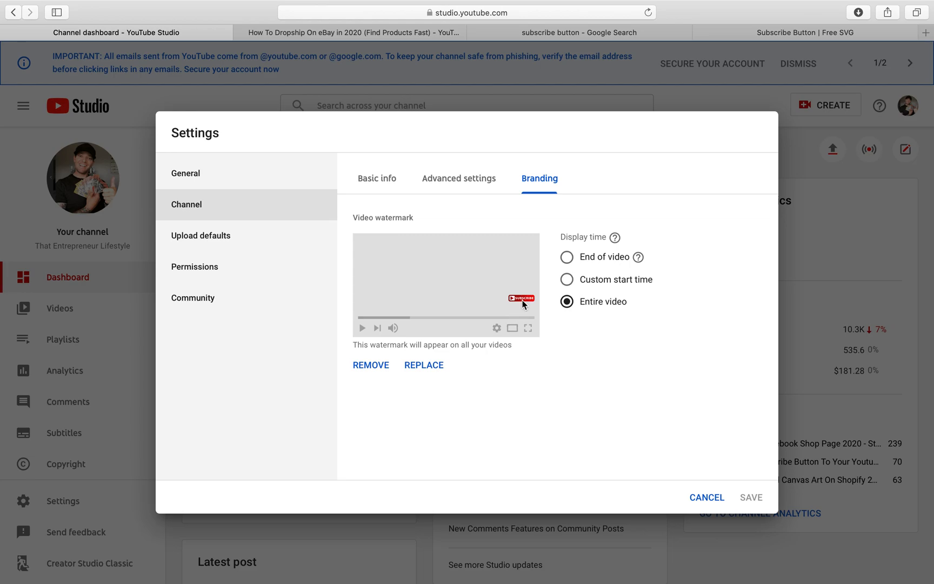
pyautogui.moveTo(513, 323)
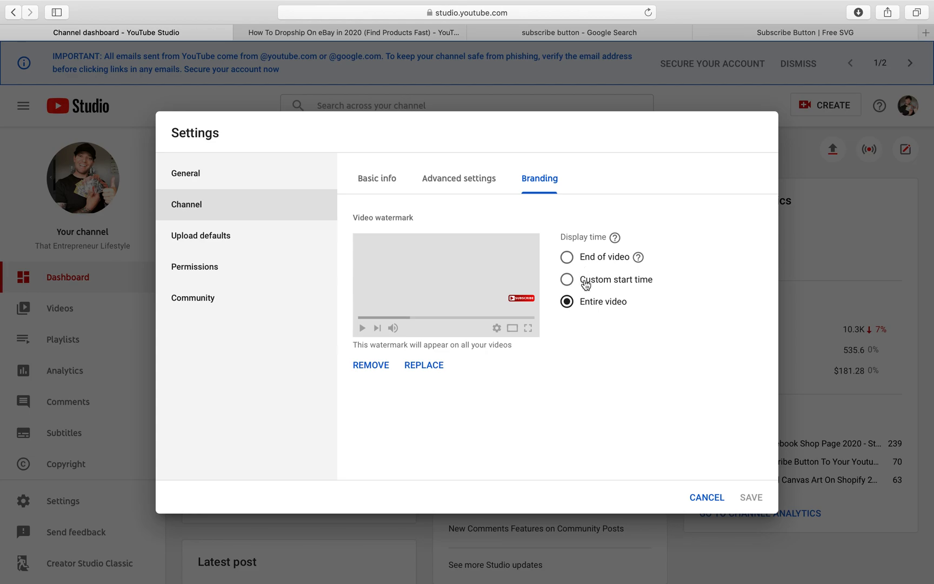
pyautogui.moveTo(610, 286)
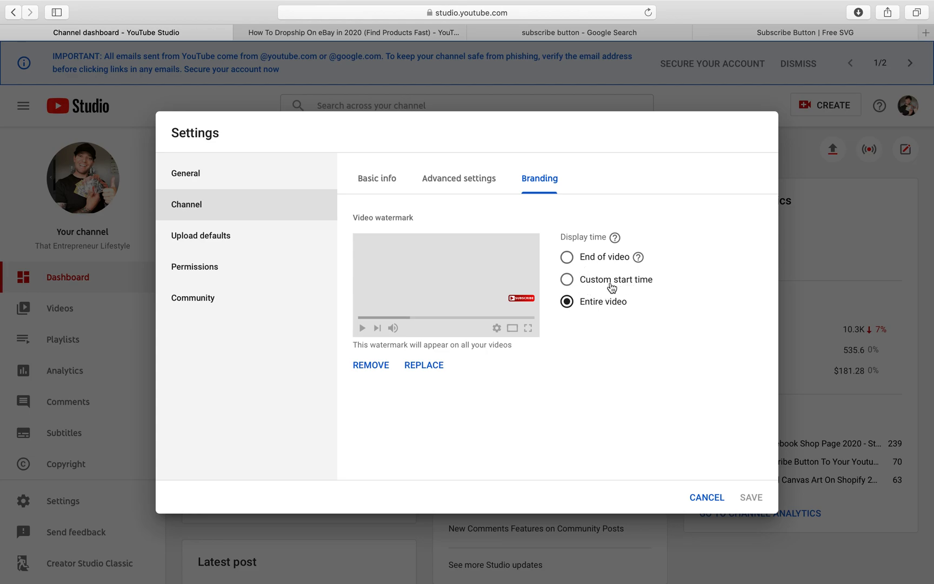
pyautogui.moveTo(567, 257)
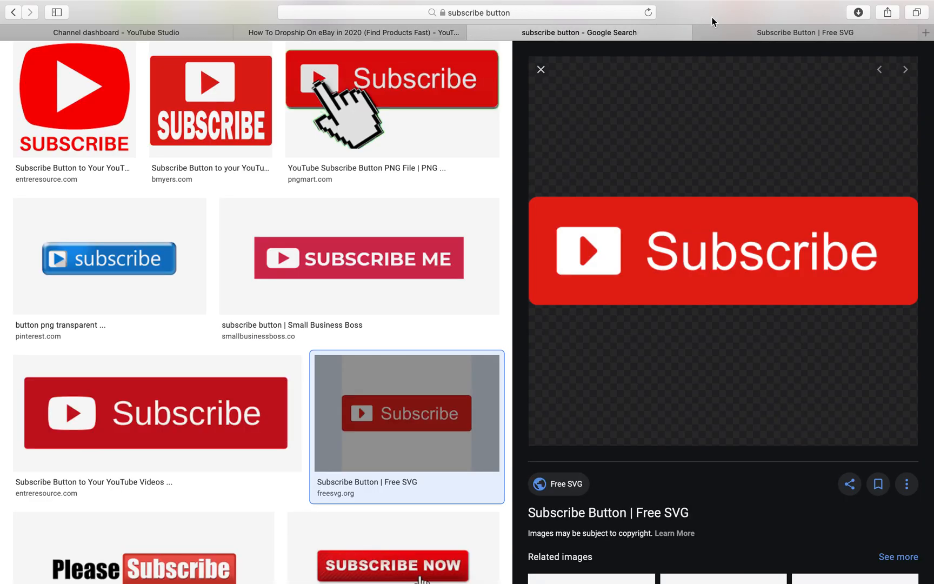
pyautogui.click(116, 32)
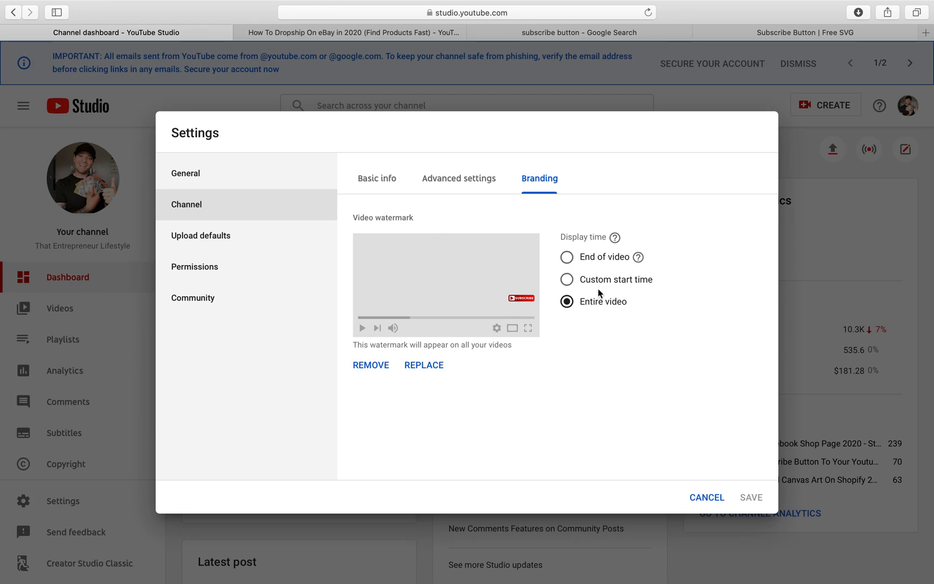
pyautogui.moveTo(591, 310)
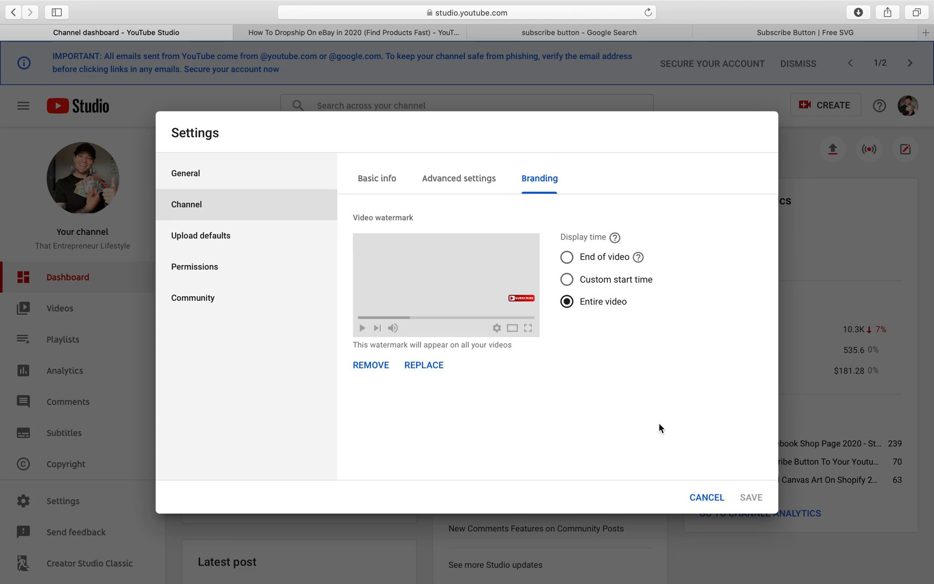
pyautogui.moveTo(642, 424)
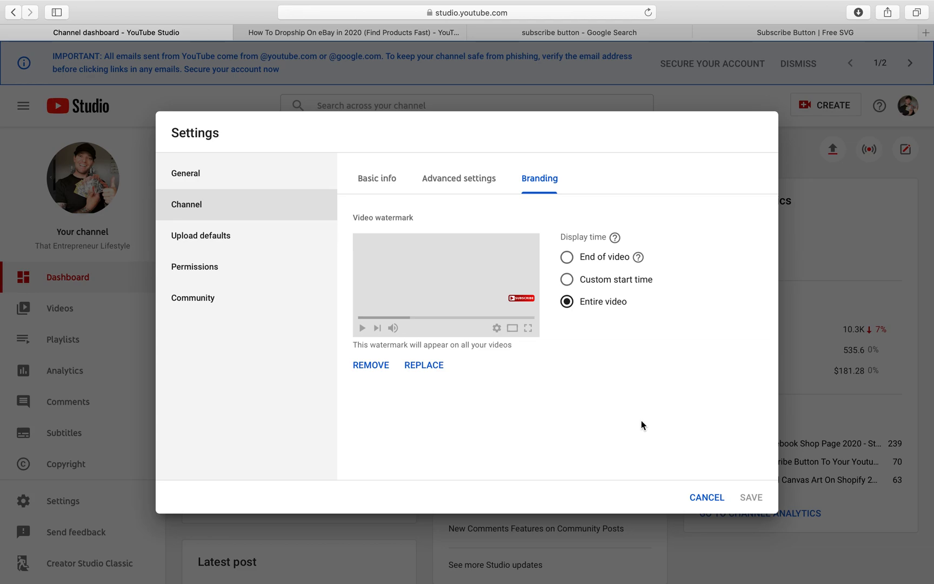
pyautogui.moveTo(516, 309)
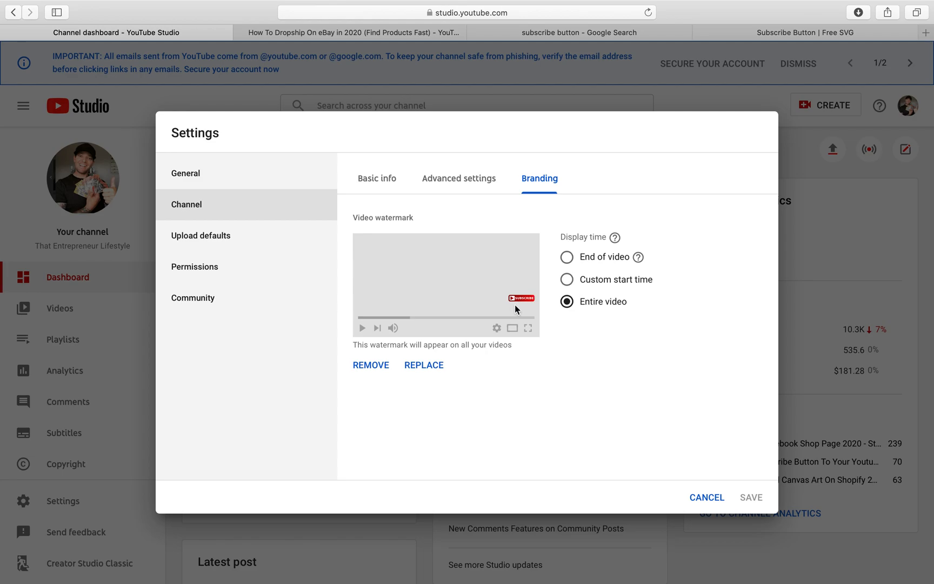
pyautogui.moveTo(541, 288)
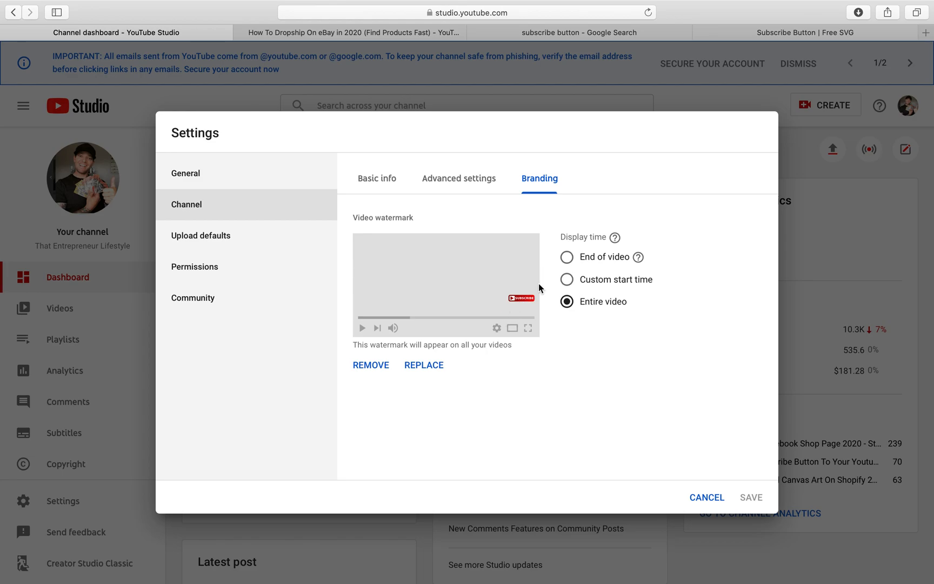
pyautogui.moveTo(507, 410)
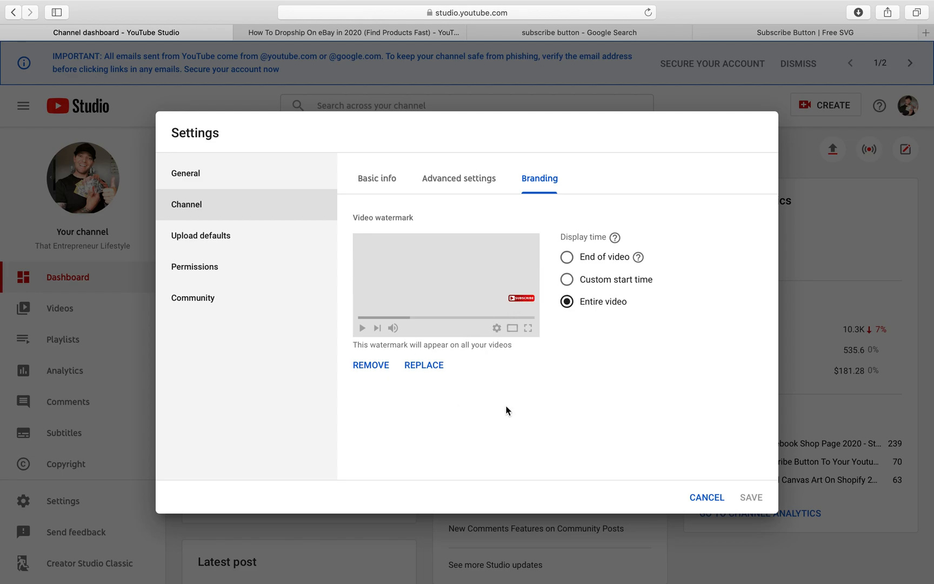
pyautogui.moveTo(635, 375)
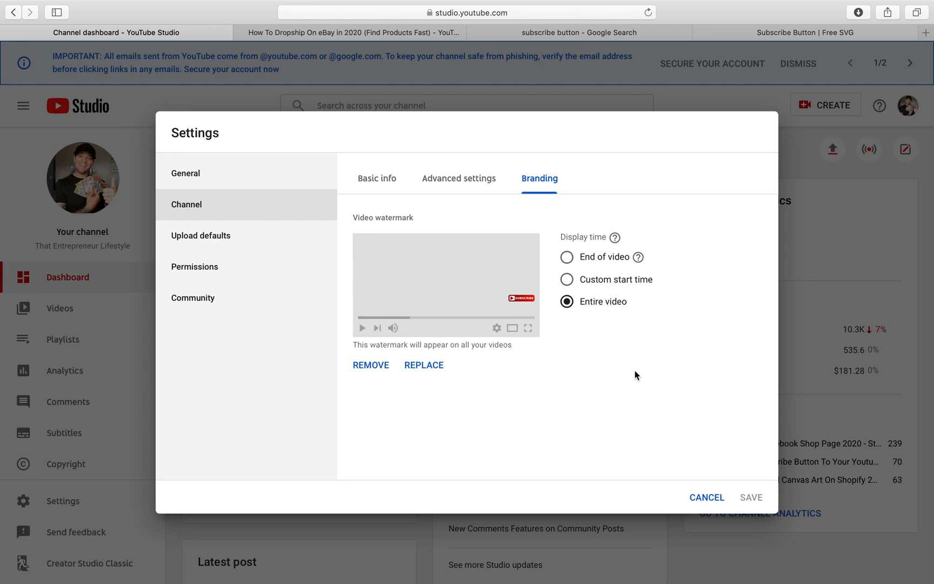
pyautogui.moveTo(610, 339)
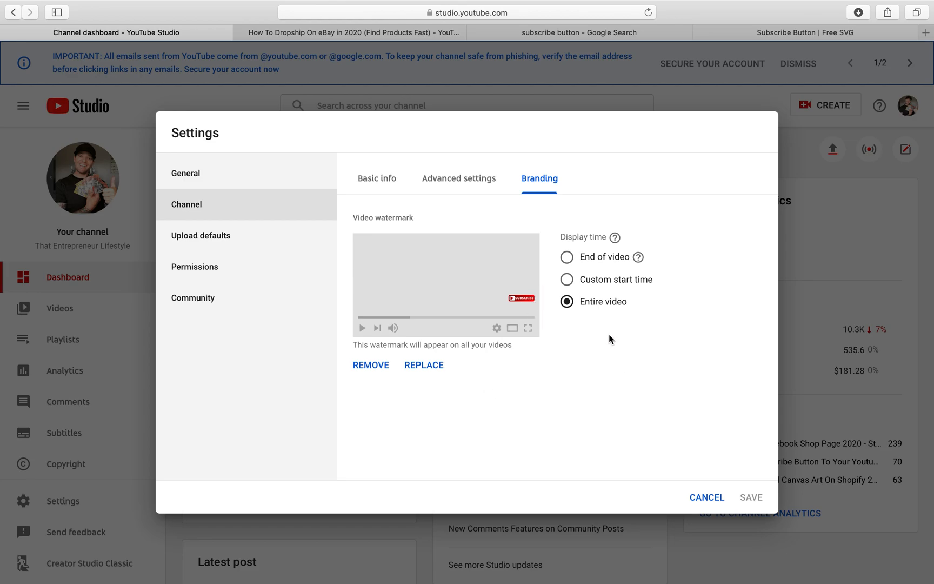
pyautogui.moveTo(598, 378)
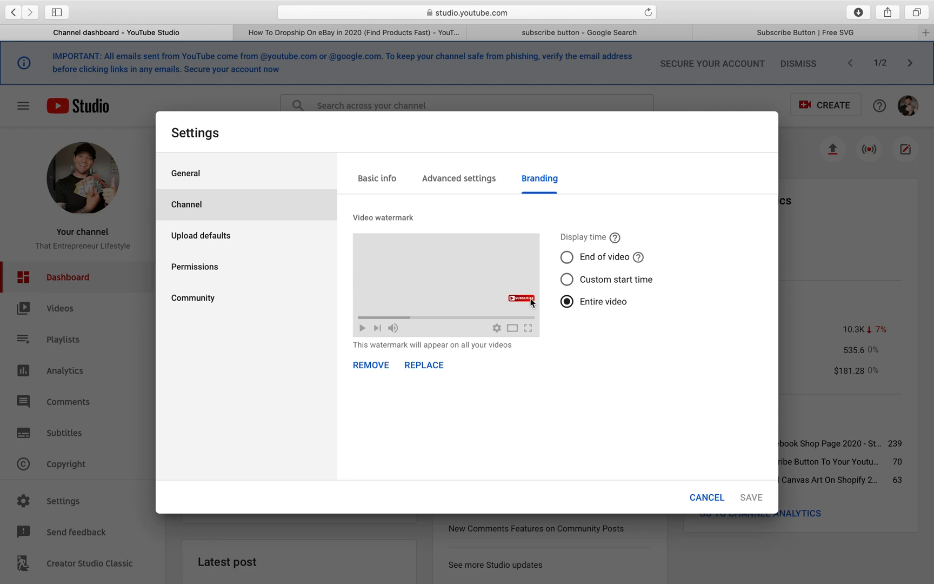
pyautogui.moveTo(720, 467)
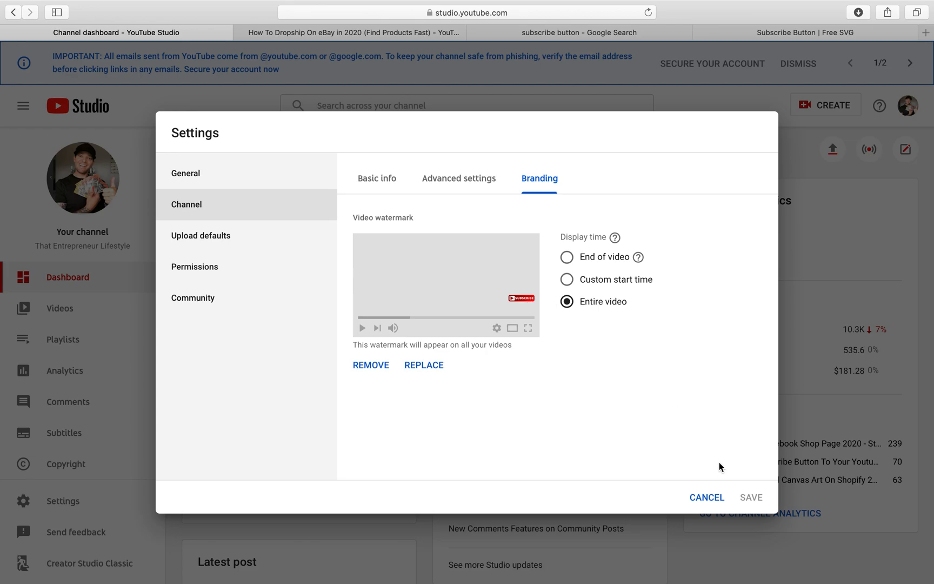